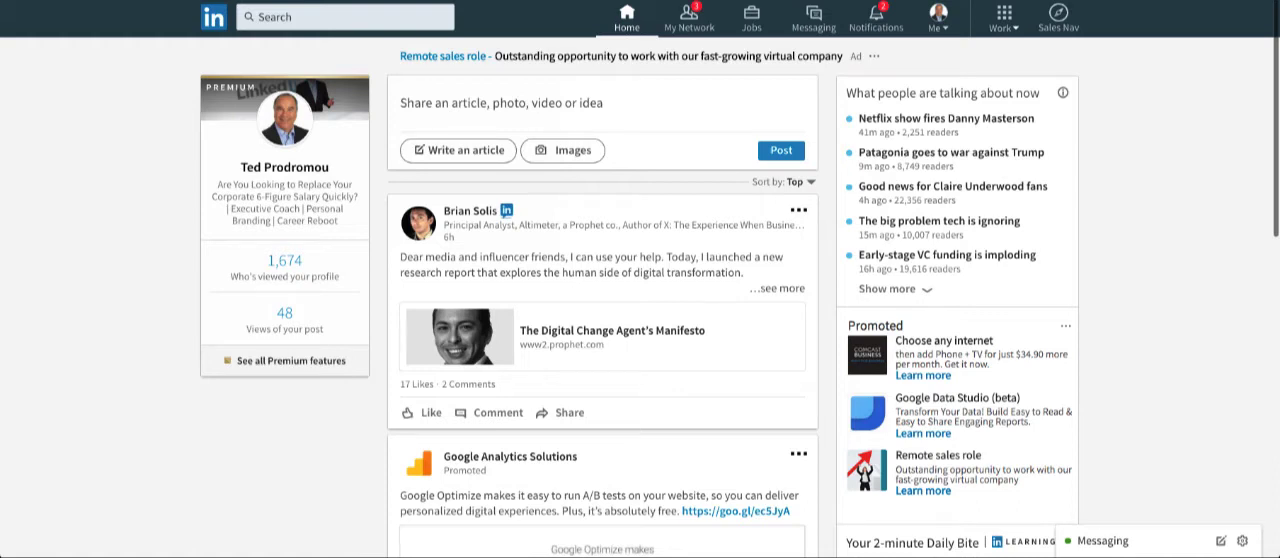
{"action": "mouse_move", "coordinate": [426, 188]}
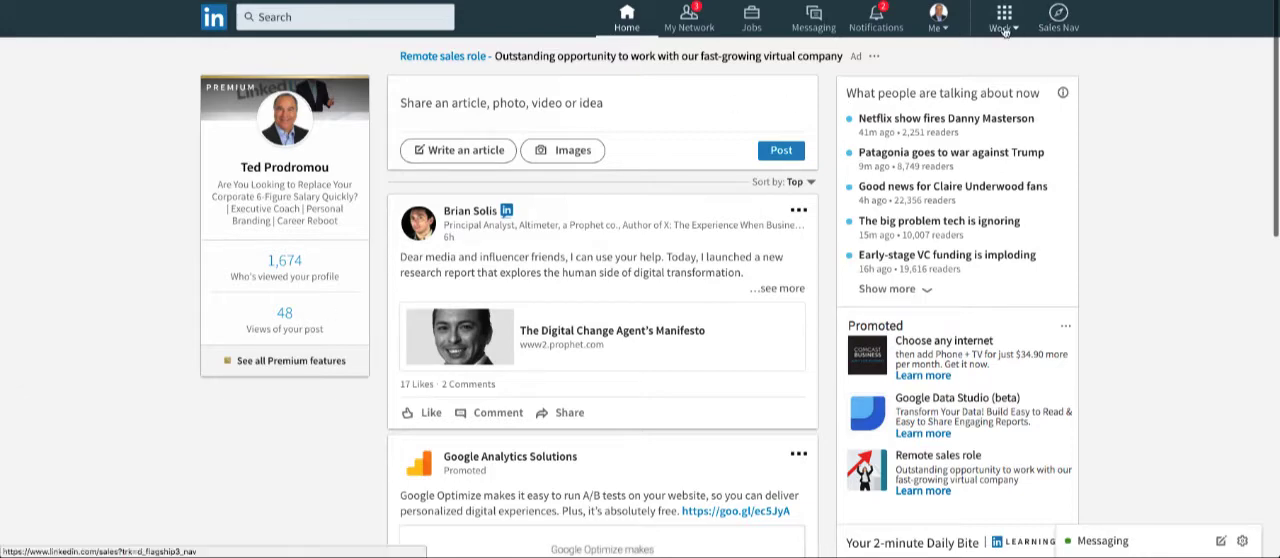
- Go from the home feed to the My Groups area via the top bar
{"action": "left_click", "coordinate": [1004, 16]}
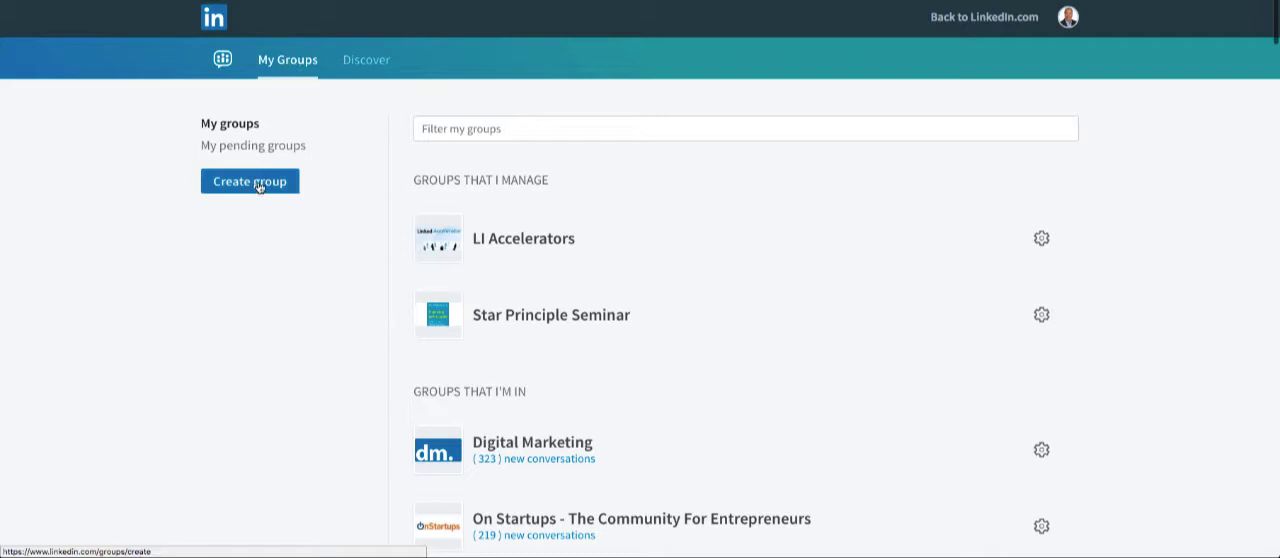
- Begin a new group, upload its logo image and accept the logo usage acknowledgement
{"action": "left_click", "coordinate": [248, 180]}
{"action": "type", "text": "Messages That Sell"}
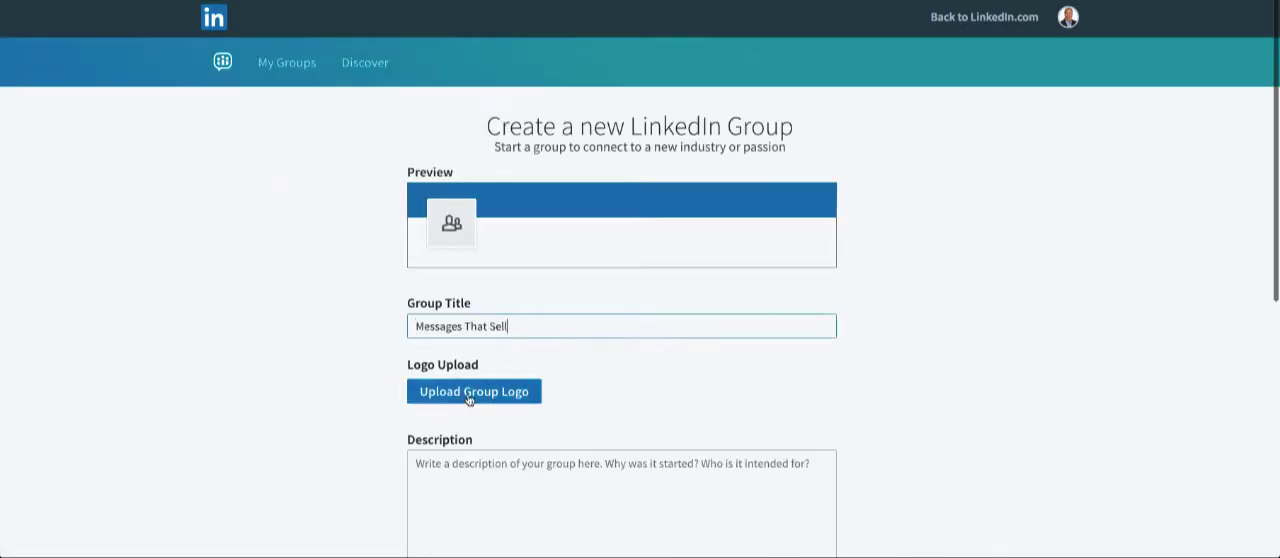
{"action": "left_click", "coordinate": [474, 392]}
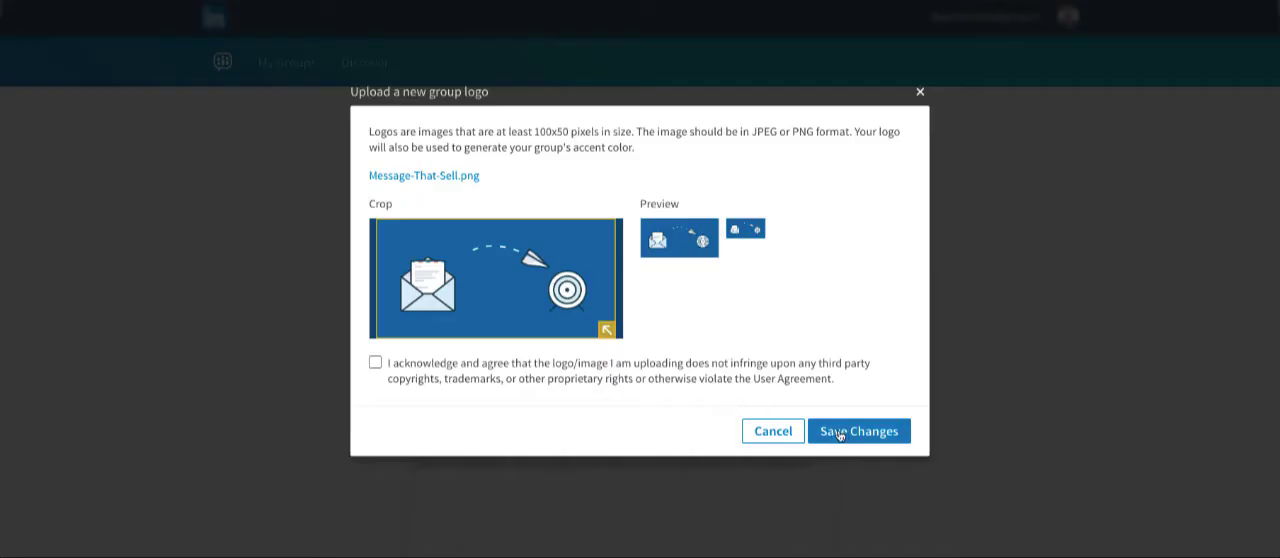
{"action": "left_click", "coordinate": [856, 432]}
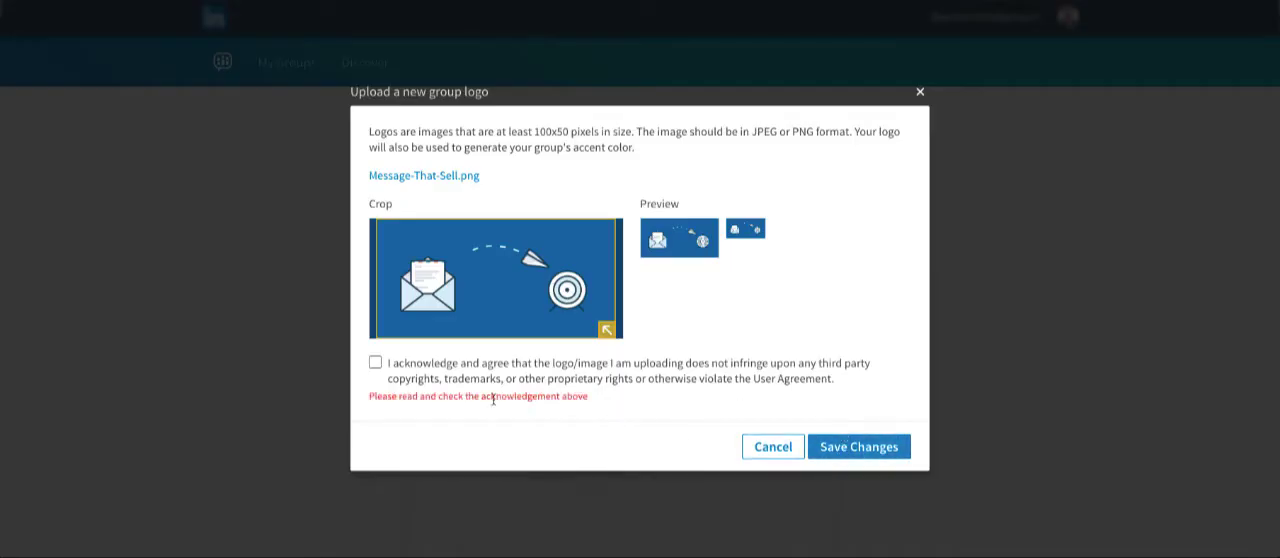
{"action": "left_click", "coordinate": [376, 362]}
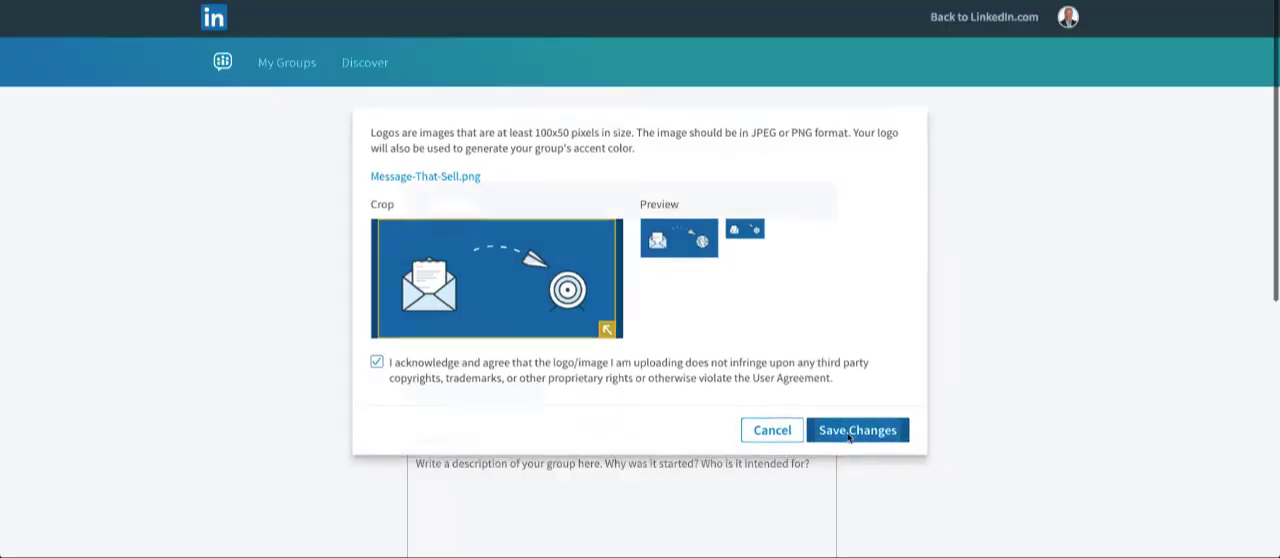
- Save the uploaded logo and enter 'Message That Sell' as the group description
{"action": "left_click", "coordinate": [856, 428]}
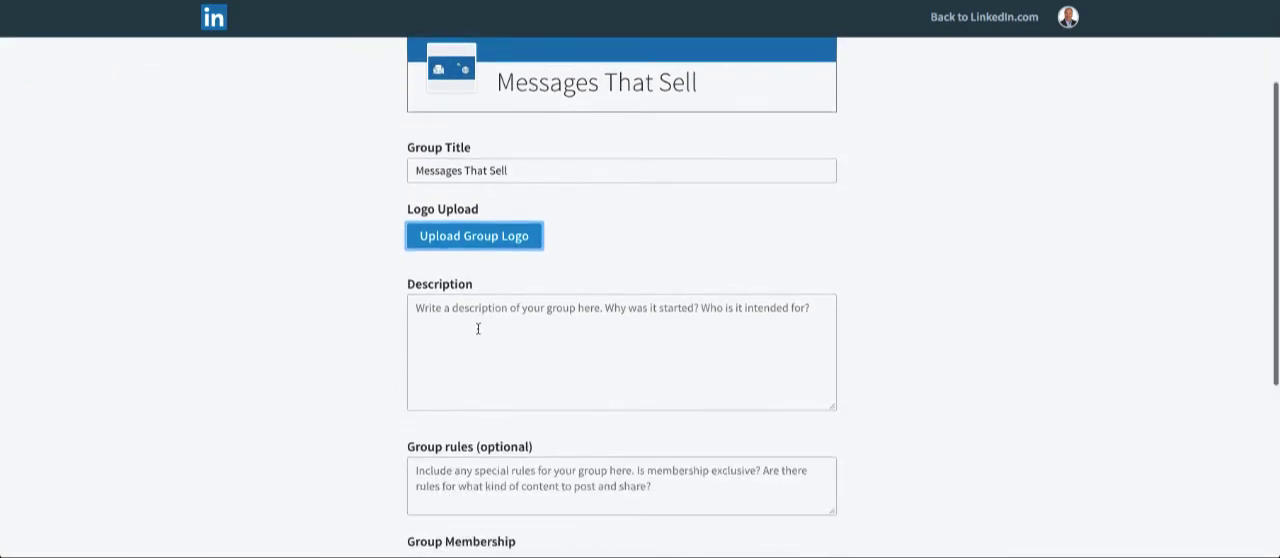
{"action": "left_click", "coordinate": [620, 350]}
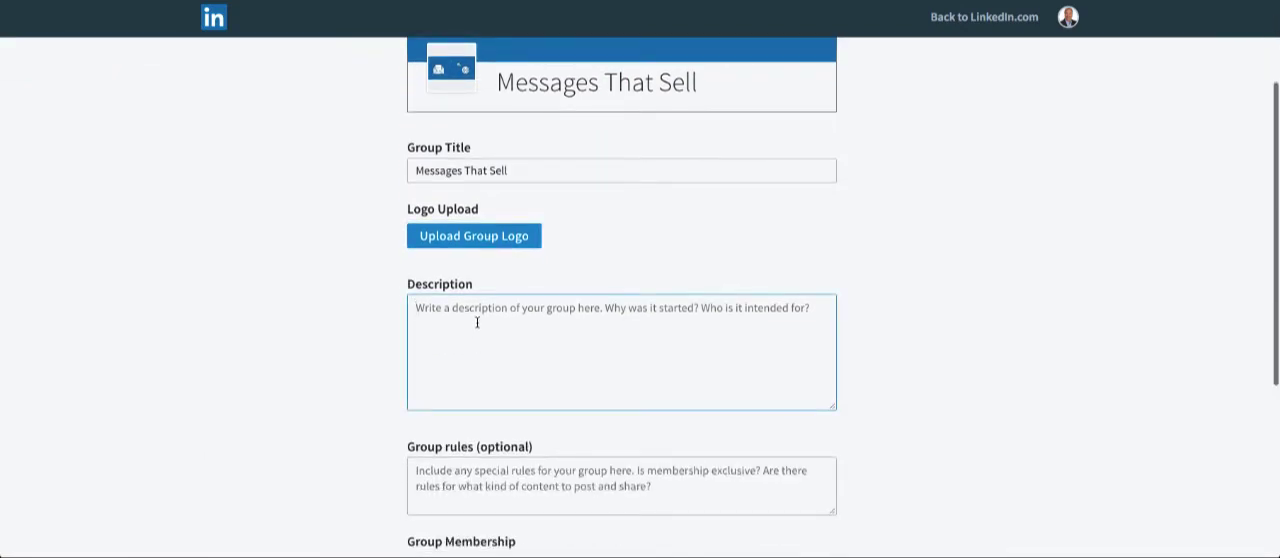
{"action": "type", "text": "Message"}
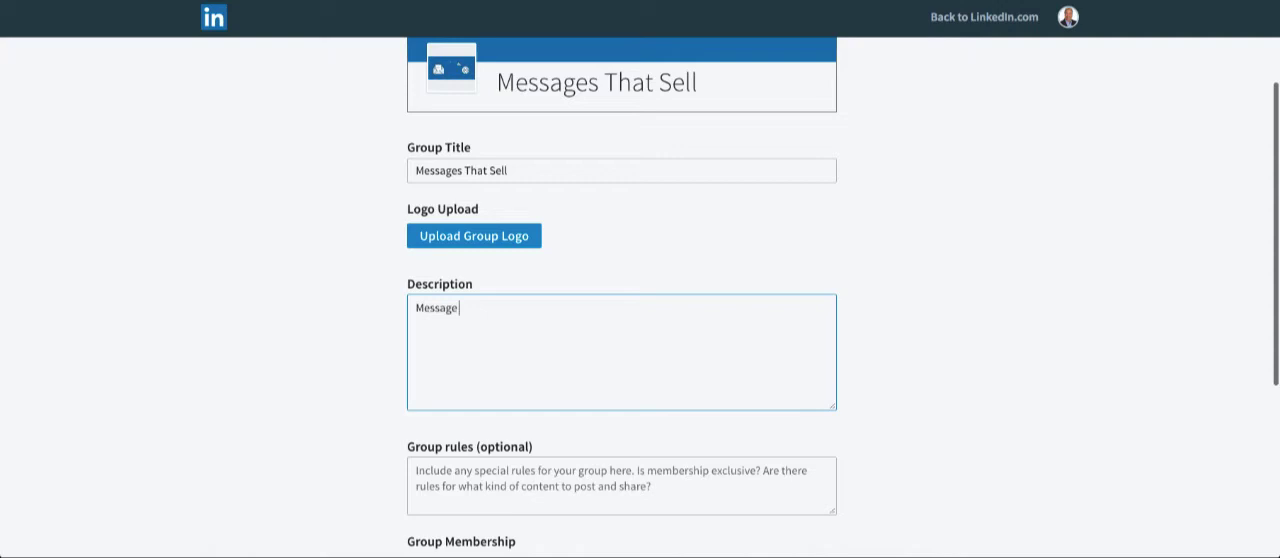
{"action": "type", "text": "Tah"}
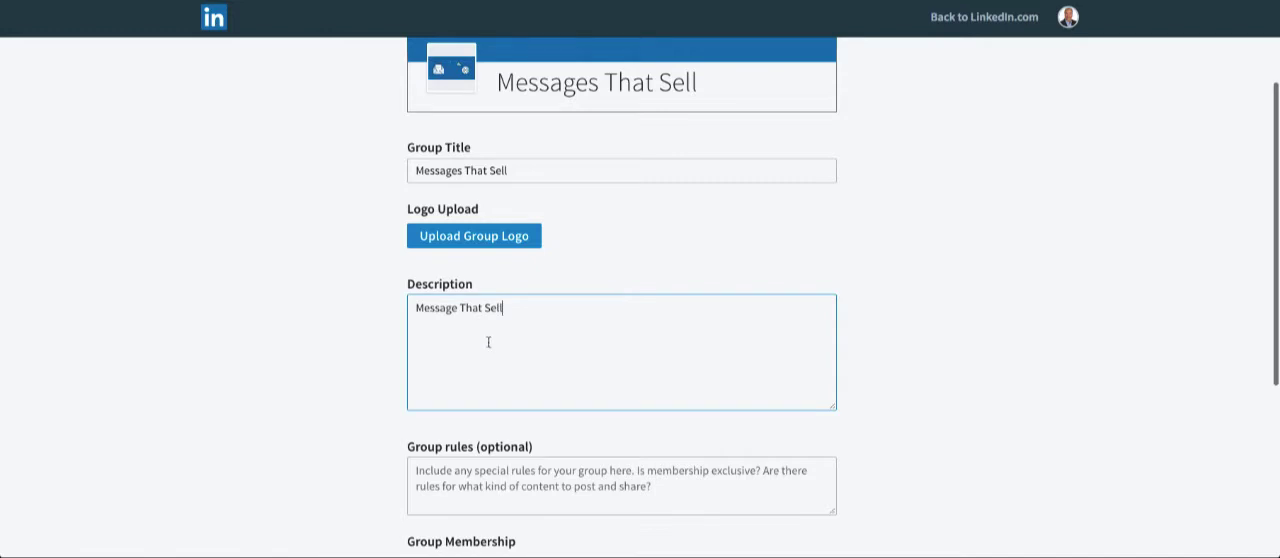
{"action": "scroll", "scroll_direction": "down", "scroll_amount": 3}
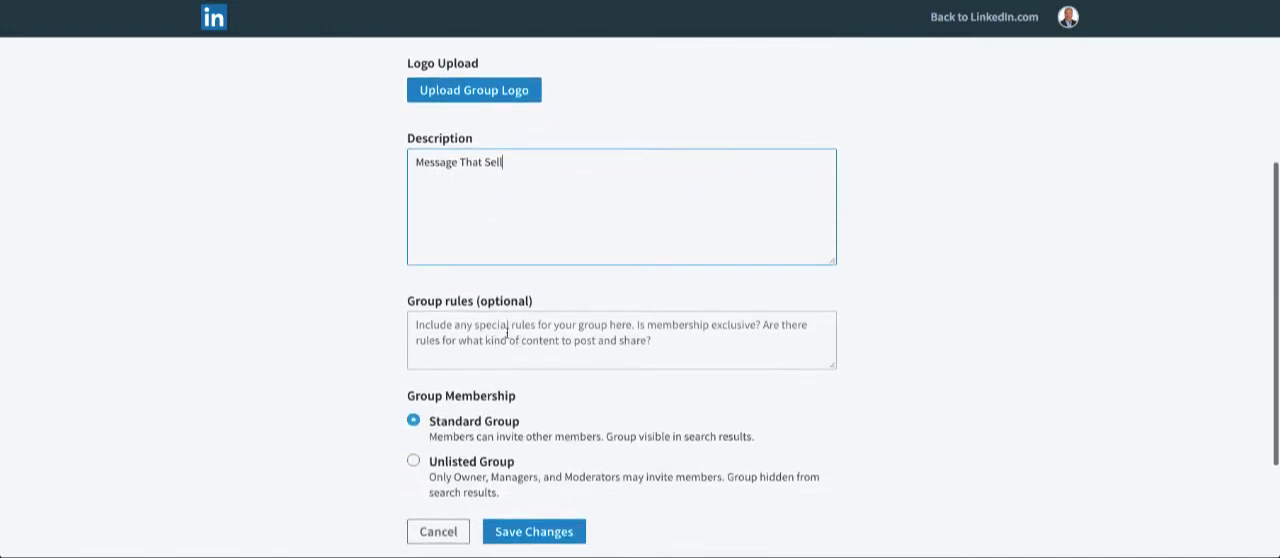
{"action": "left_click", "coordinate": [620, 340]}
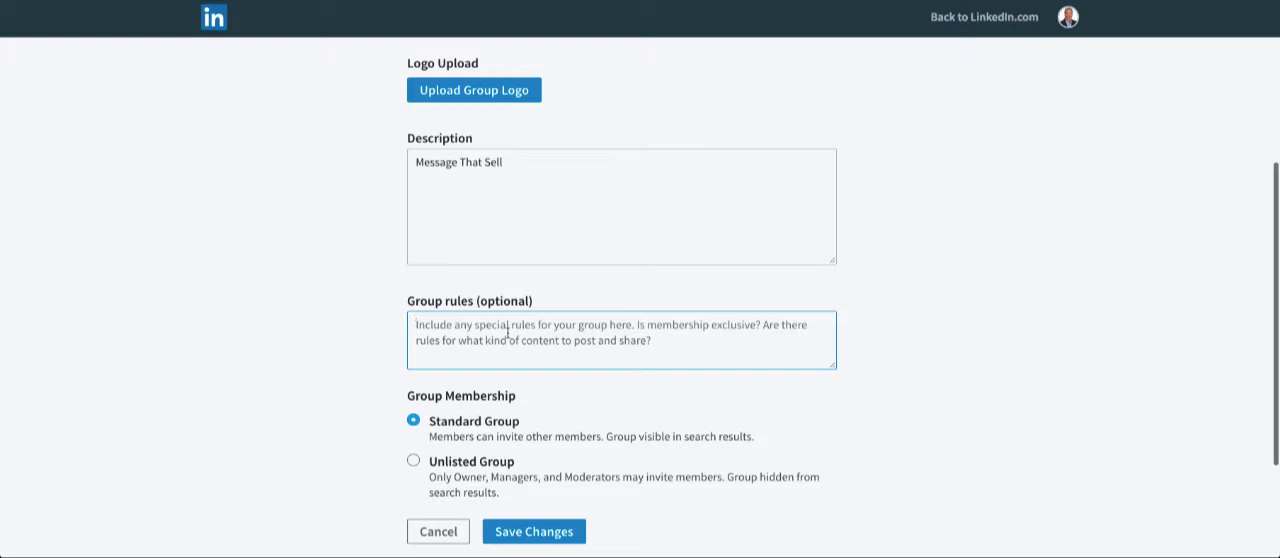
{"action": "scroll", "scroll_direction": "down", "scroll_amount": 3}
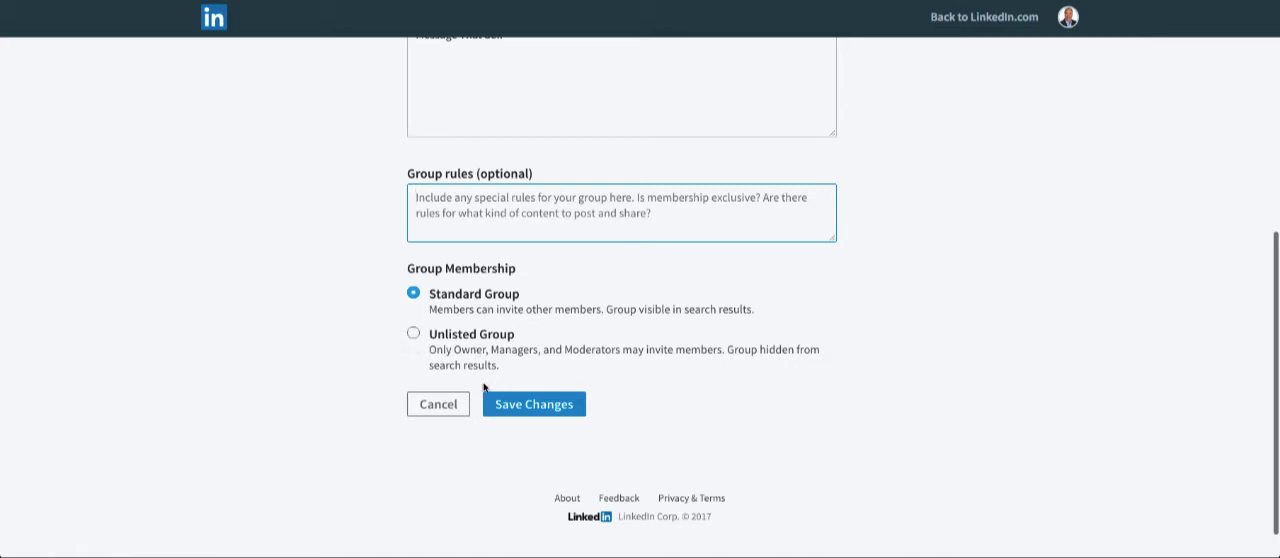
- Save the form to create Messages That Sell and land on its member invite/manage page
{"action": "left_click", "coordinate": [532, 404]}
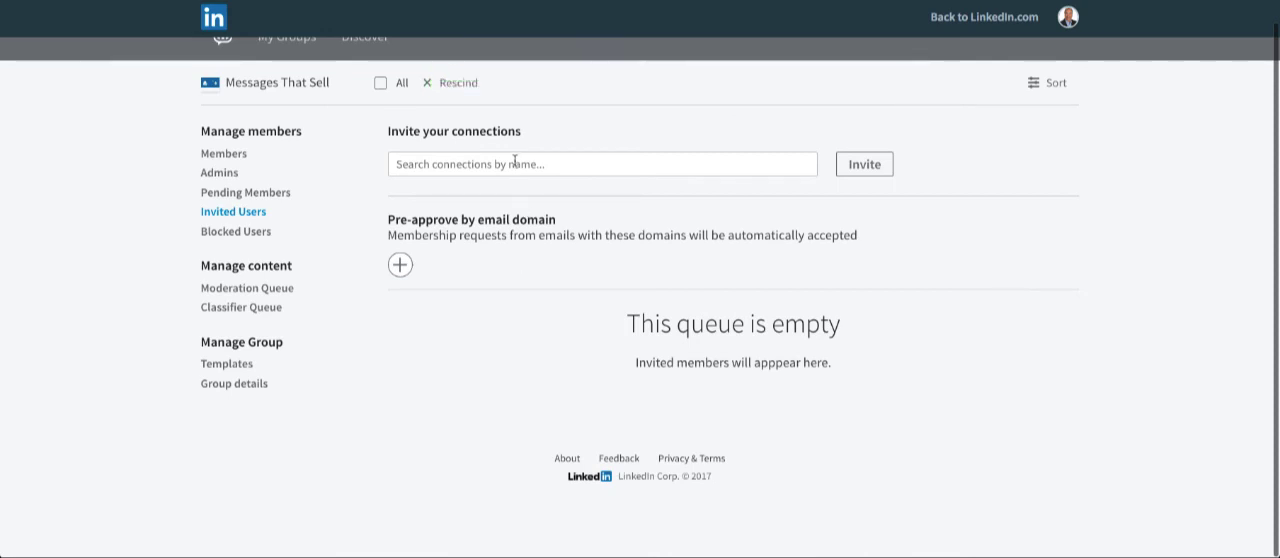
{"action": "mouse_move", "coordinate": [418, 272]}
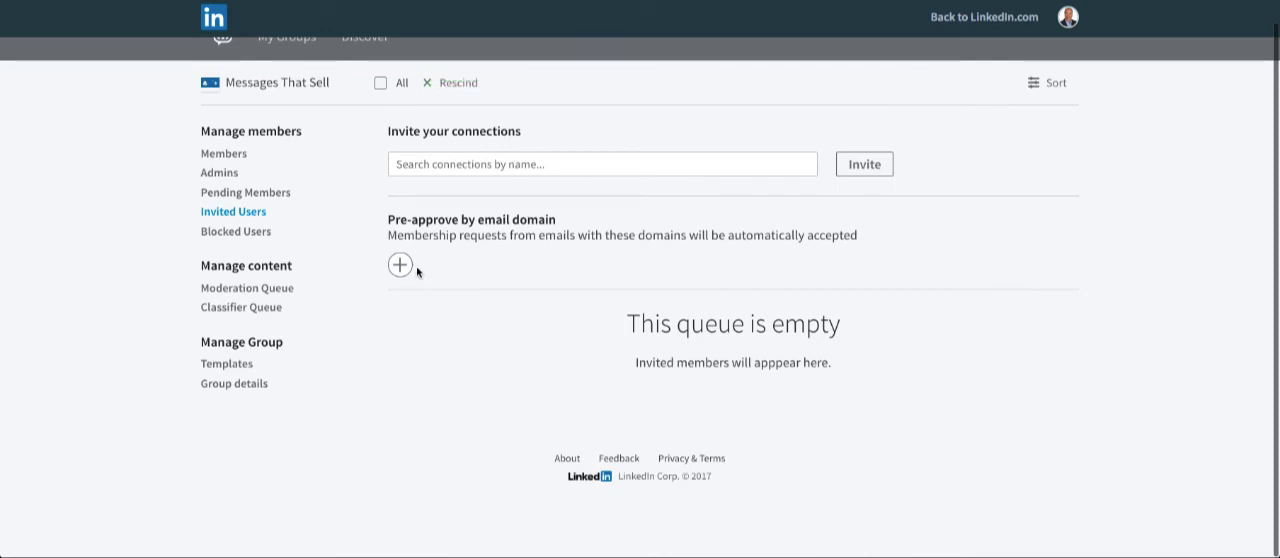
{"action": "mouse_move", "coordinate": [400, 264]}
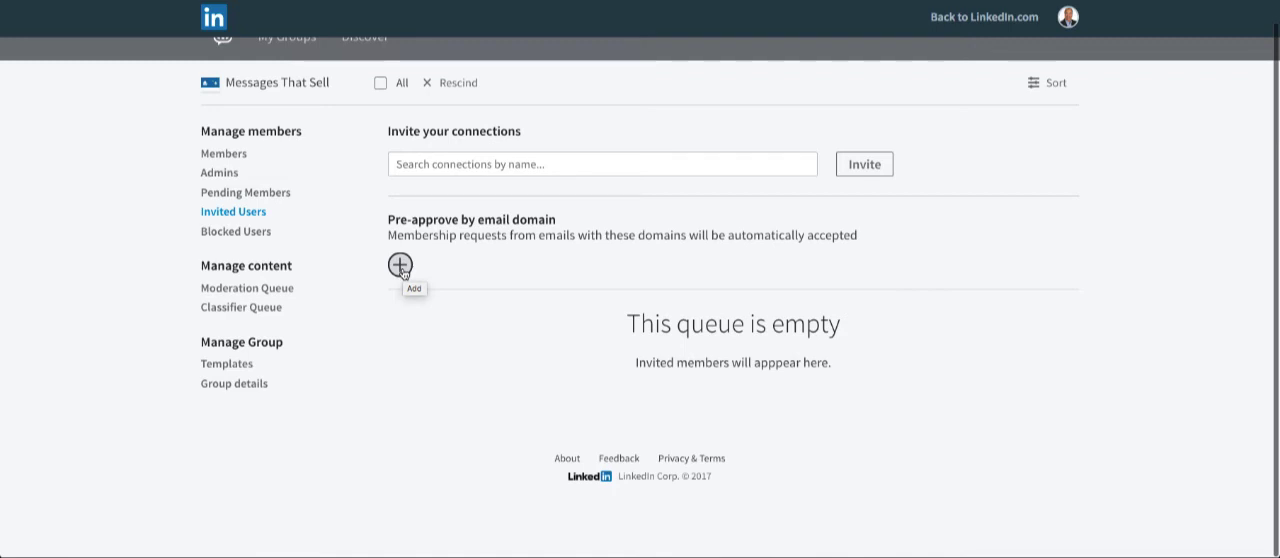
{"action": "mouse_move", "coordinate": [400, 272]}
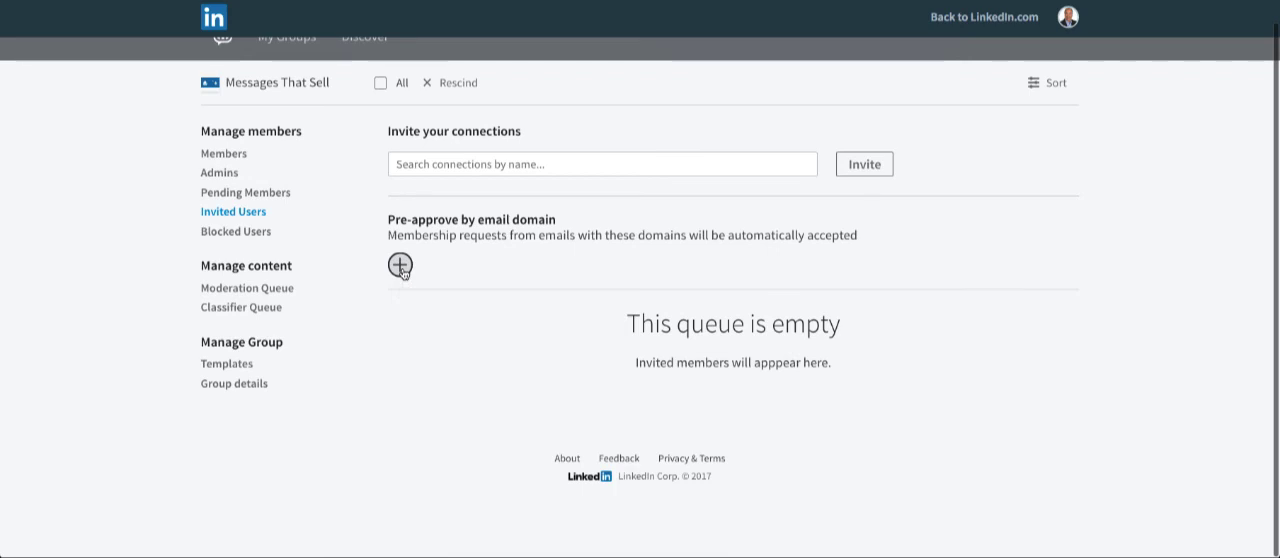
{"action": "mouse_move", "coordinate": [360, 204]}
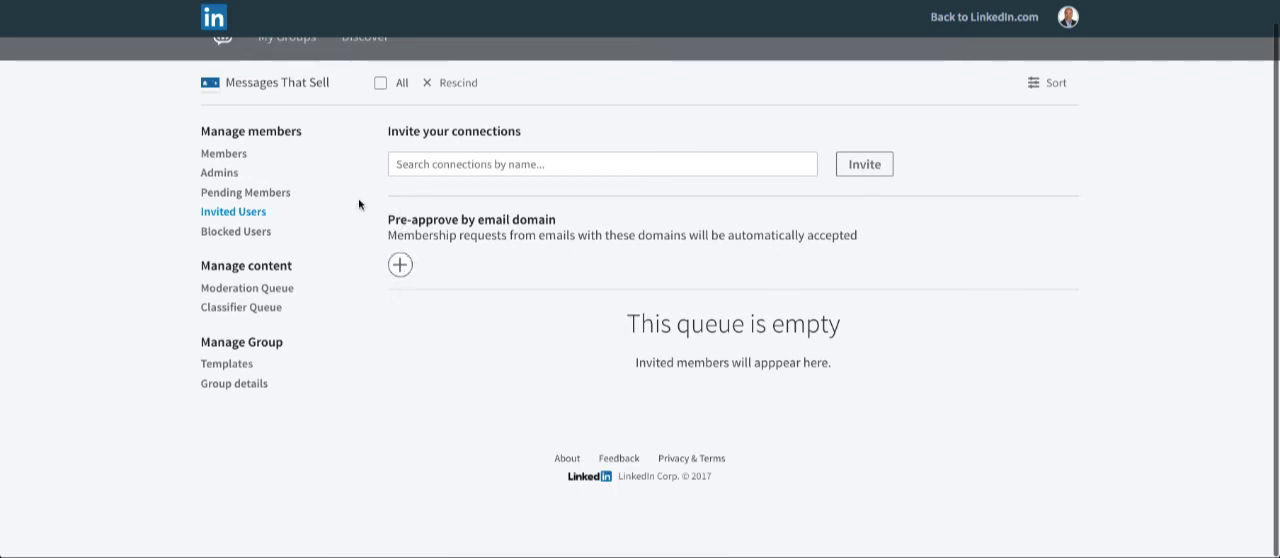
{"action": "mouse_move", "coordinate": [246, 288]}
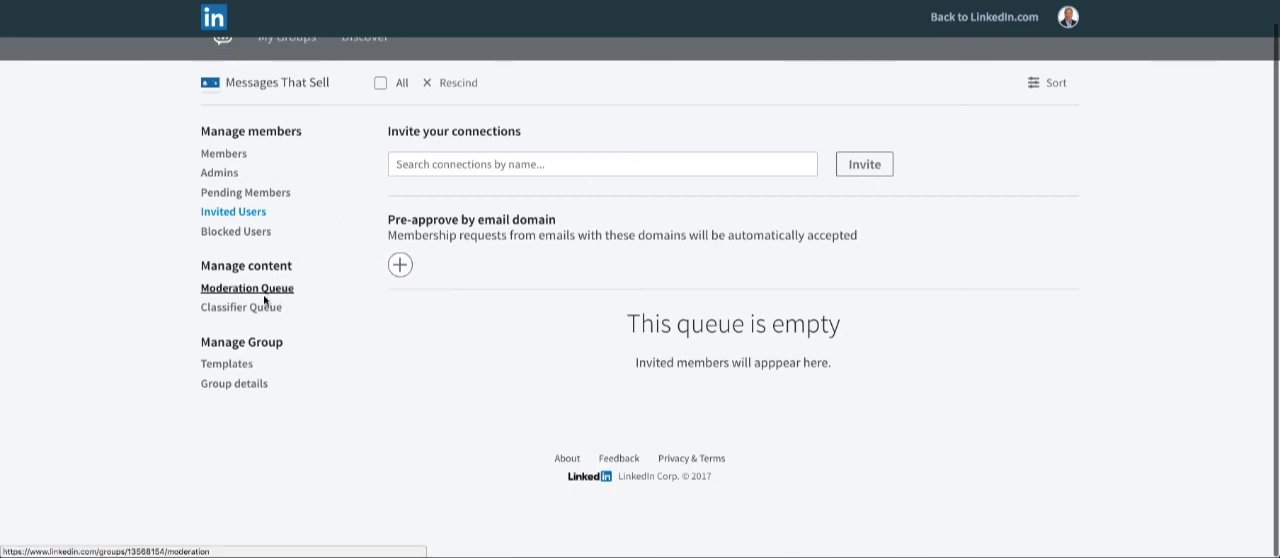
{"action": "mouse_move", "coordinate": [166, 168]}
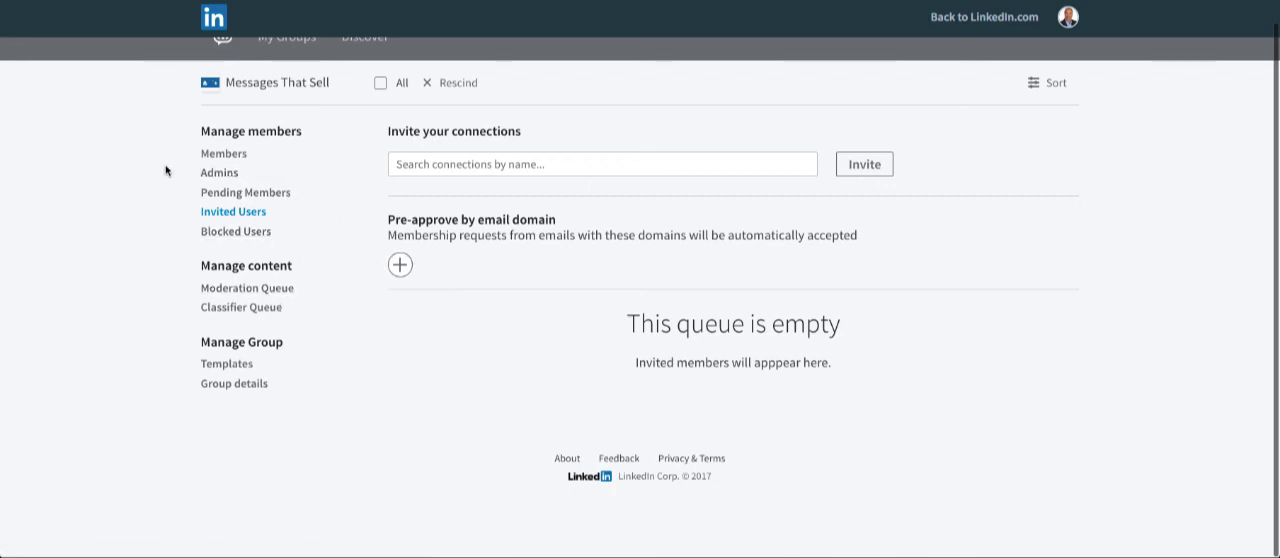
{"action": "mouse_move", "coordinate": [312, 310]}
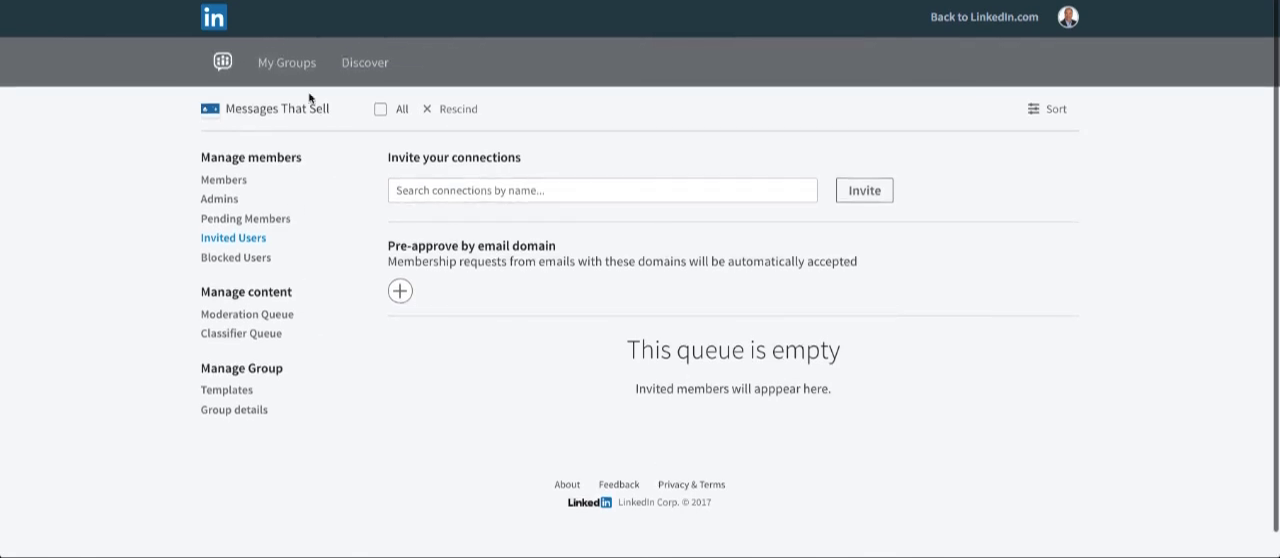
{"action": "mouse_move", "coordinate": [556, 136]}
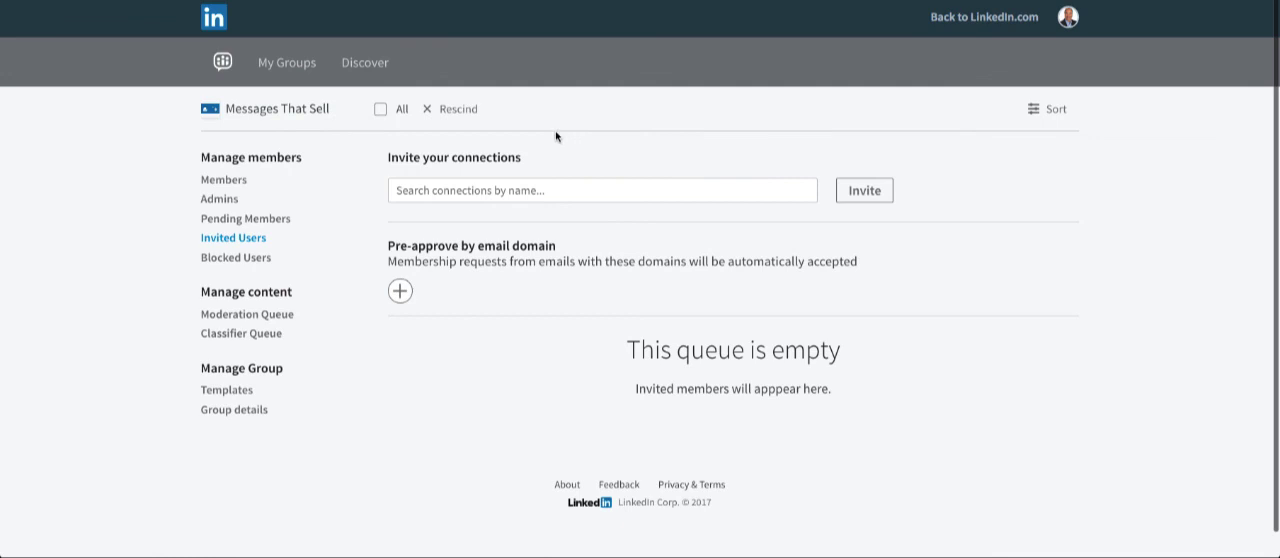